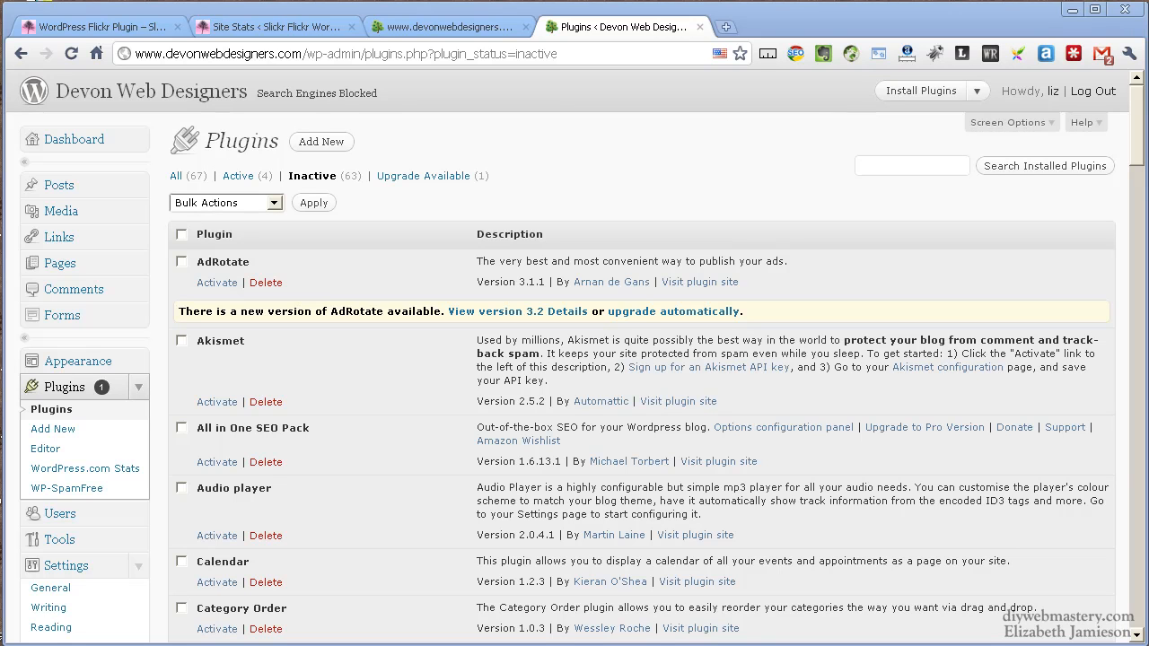
mouse_move(626, 256)
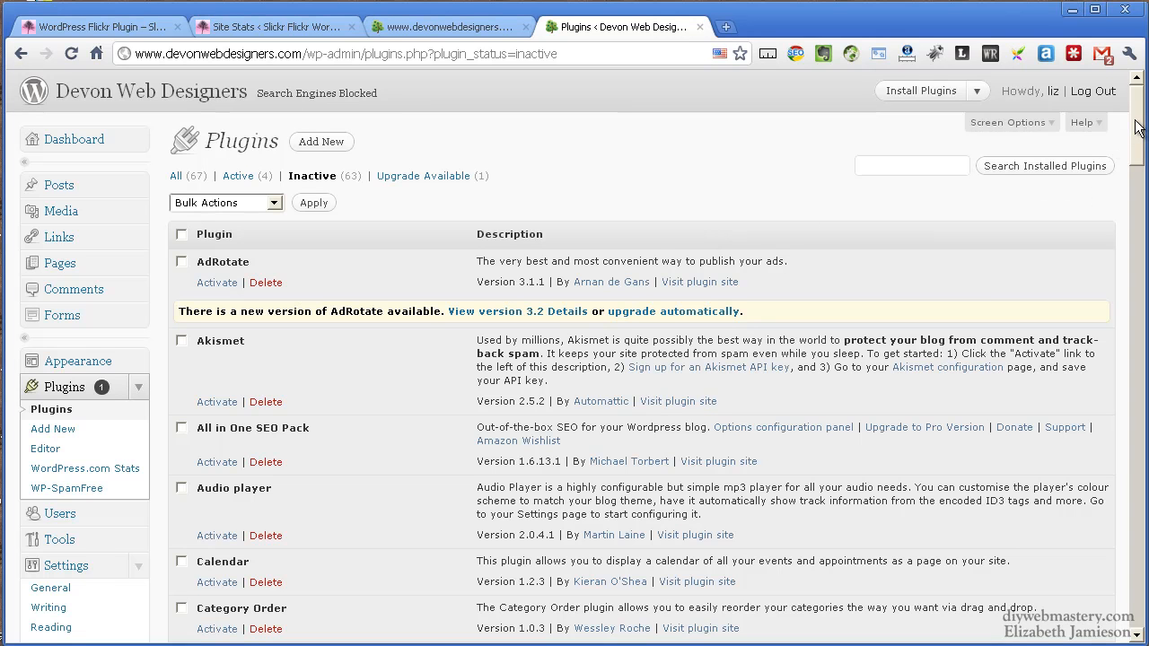
Scroll the inactive plugins list down to Slickr Flickr and activate it.
scroll("down", 3)
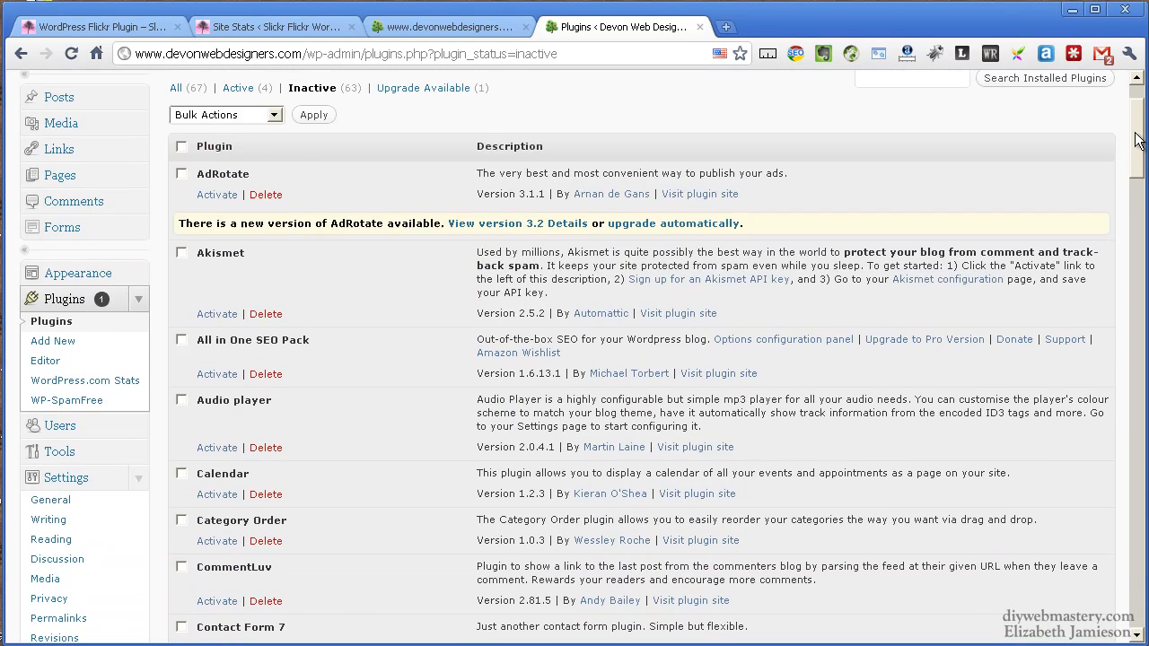
scroll("up", 3)
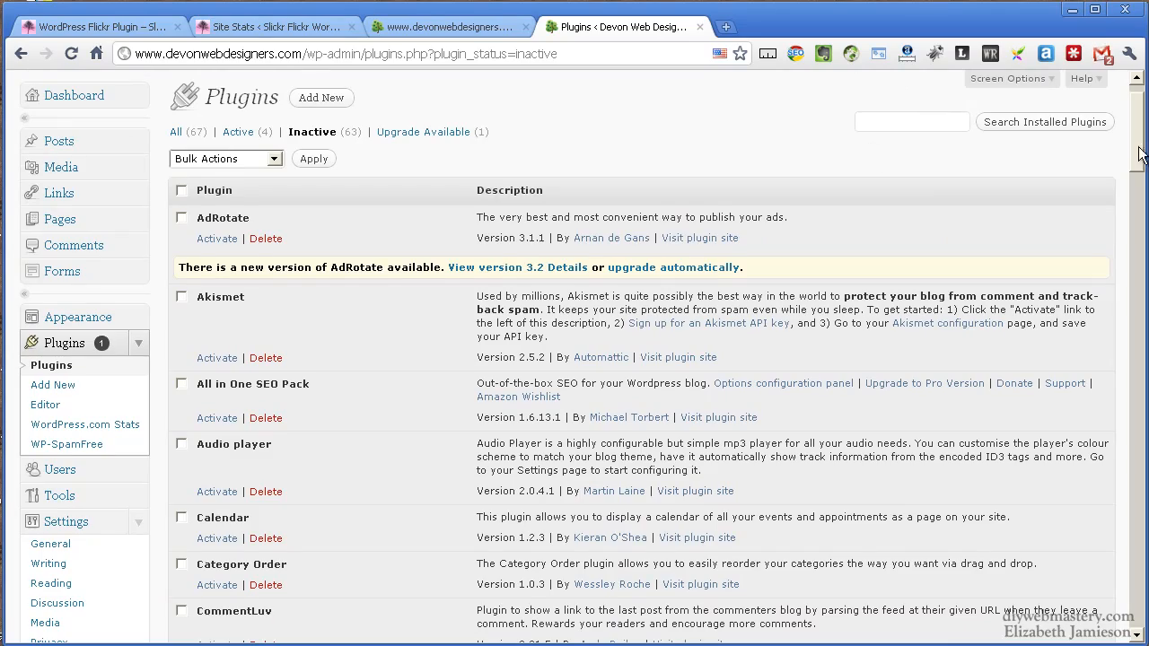
scroll("down", 3)
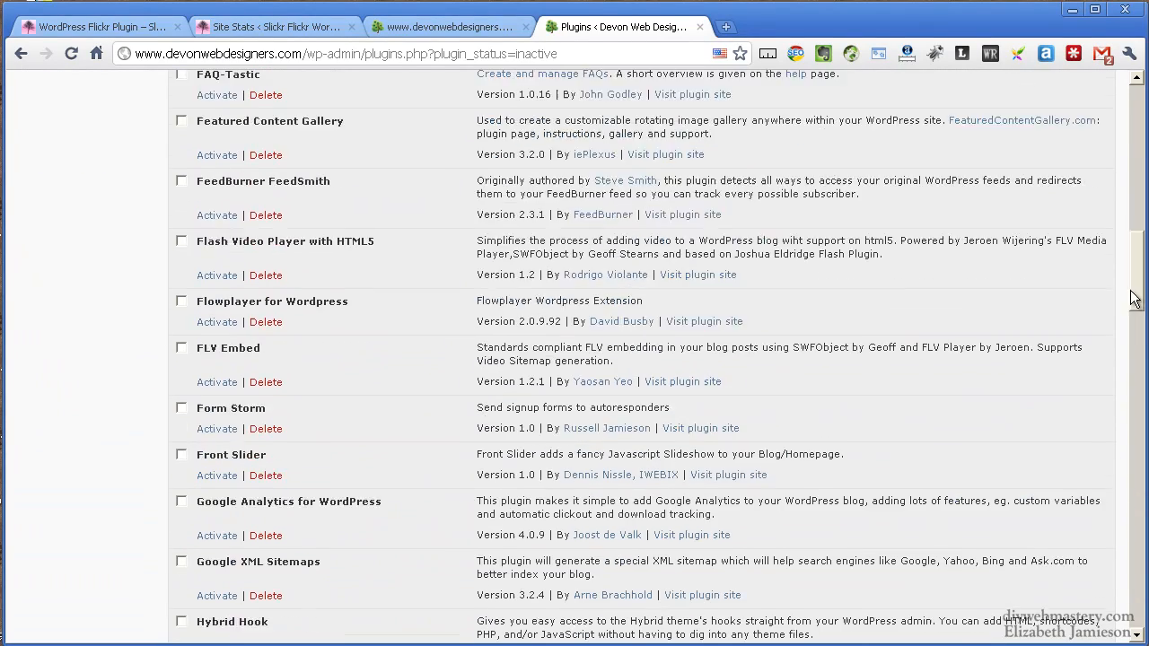
scroll("down", 3)
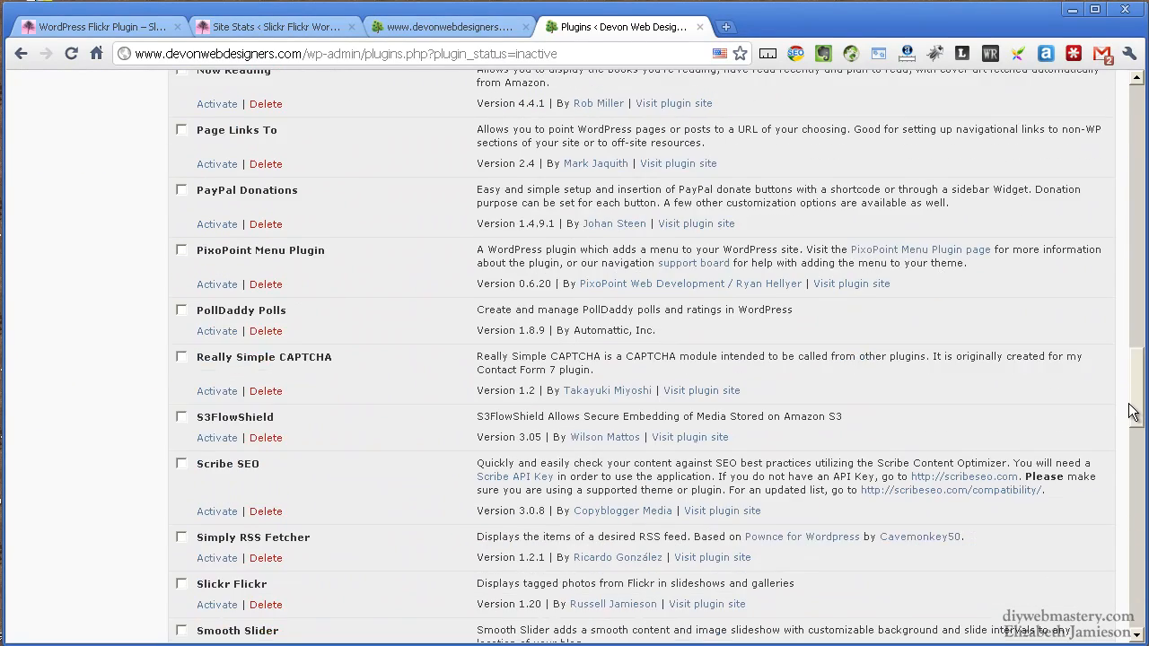
scroll("down", 3)
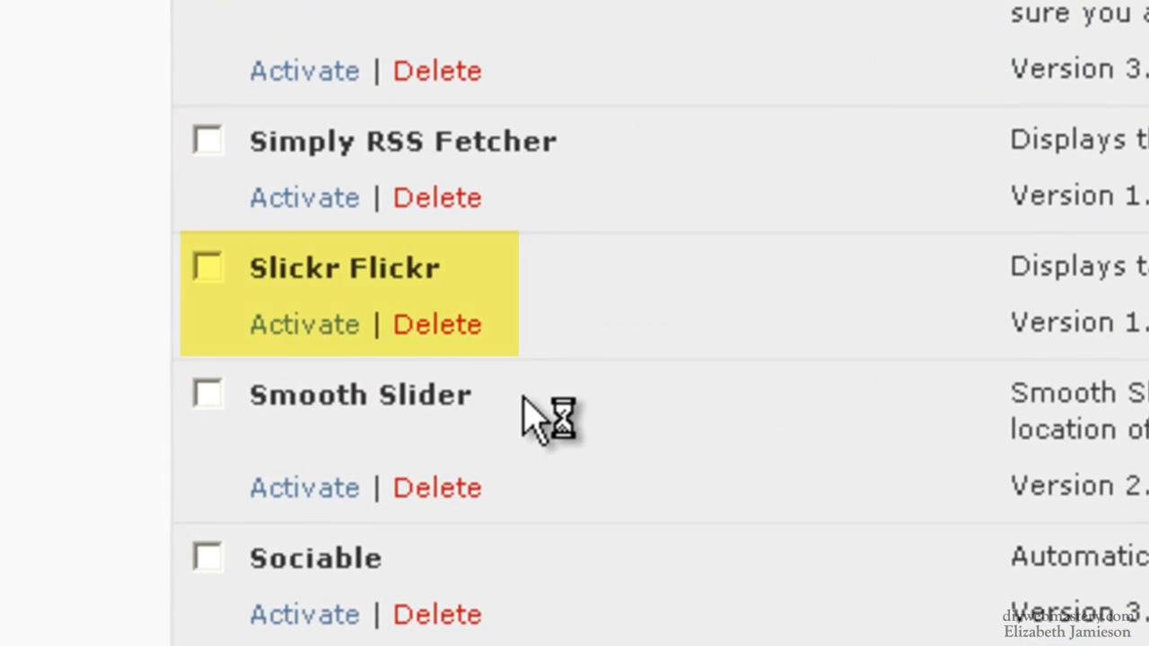
scroll("down", 3)
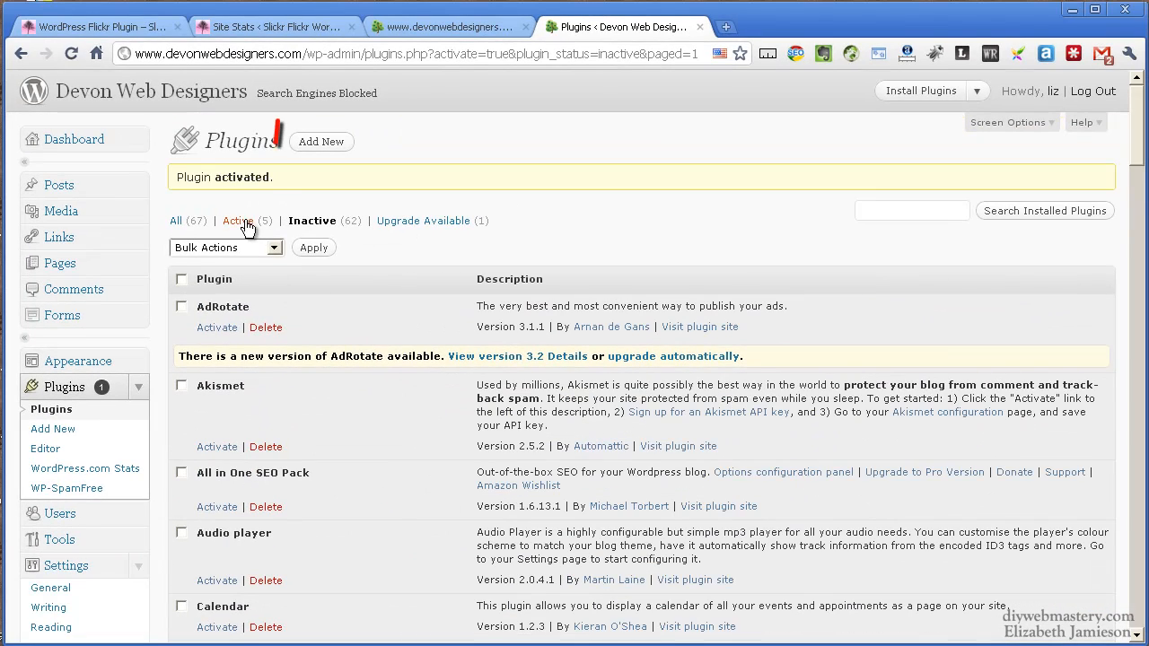
Filter plugins to Active to confirm Slickr Flickr, then go to Settings > Slickr Flickr.
left_click(239, 220)
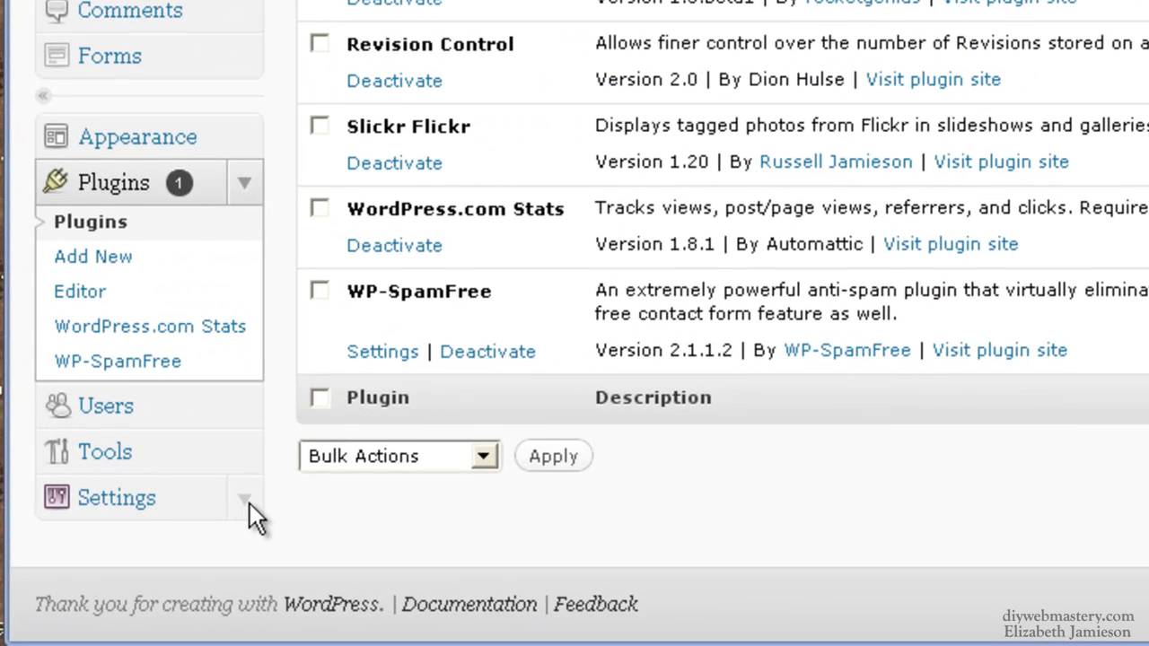
left_click(116, 498)
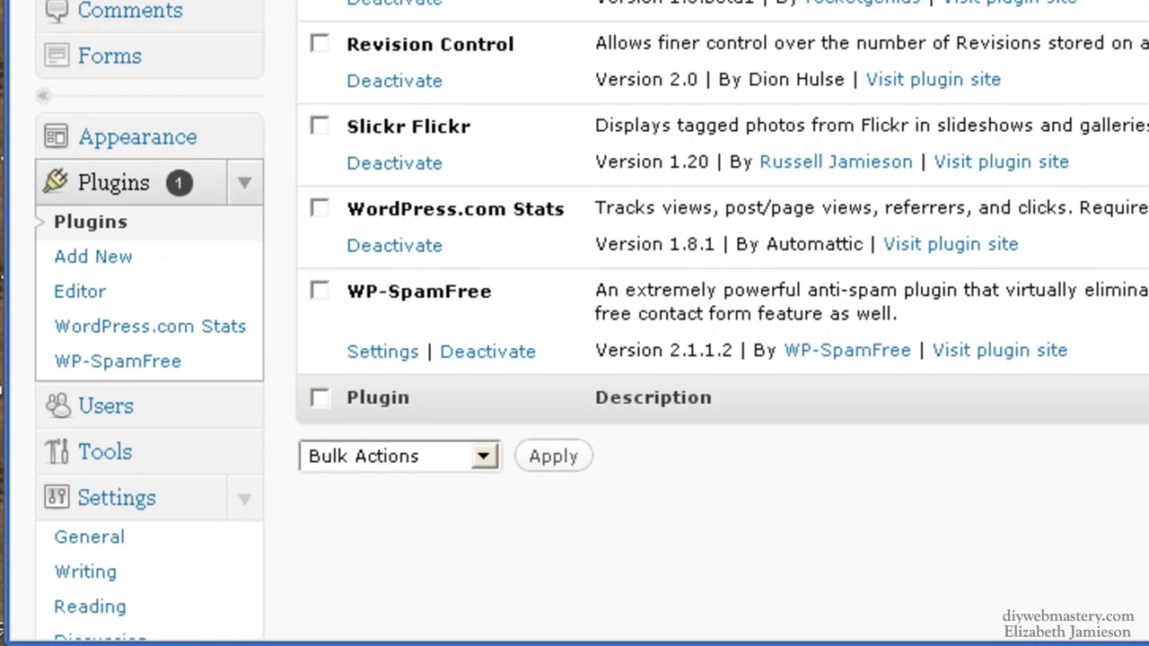
scroll("down", 3)
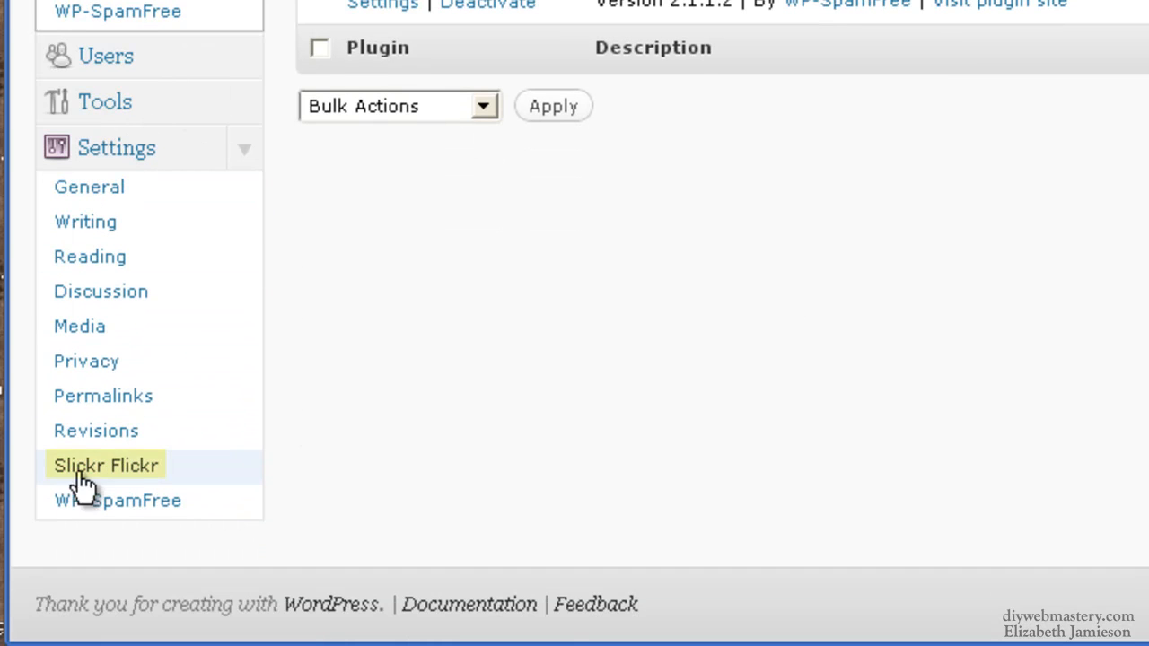
left_click(106, 465)
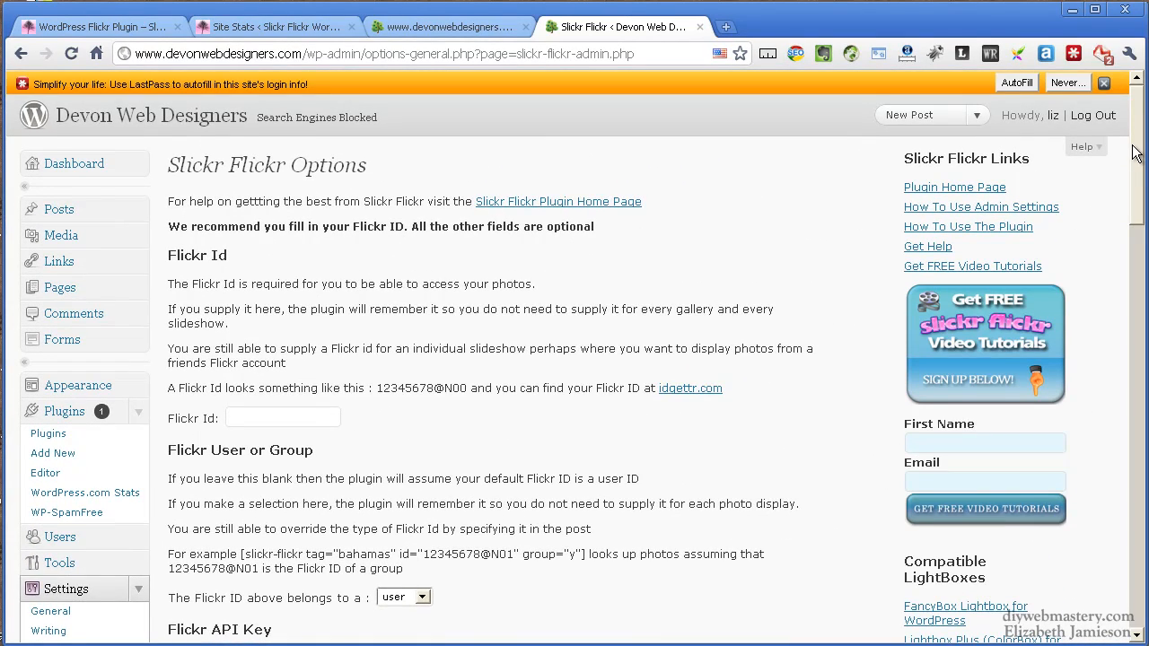
Scroll the Slickr Flickr Options page to review gallery, caption, slide delay and lightbox defaults.
scroll("down", 3)
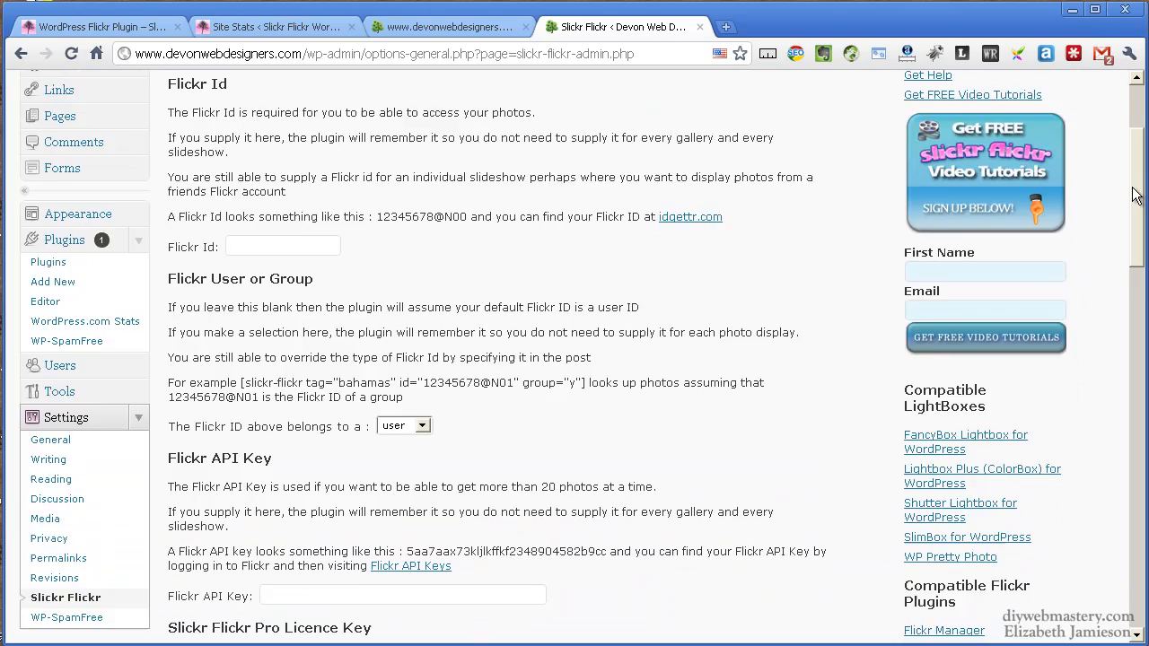
scroll("down", 3)
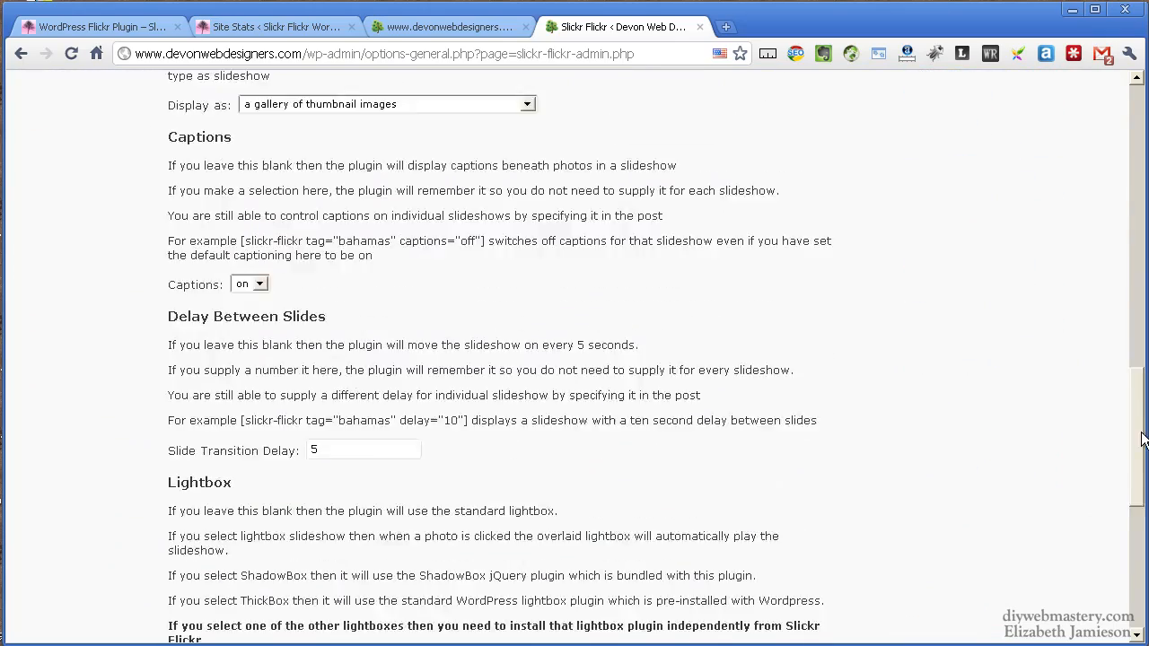